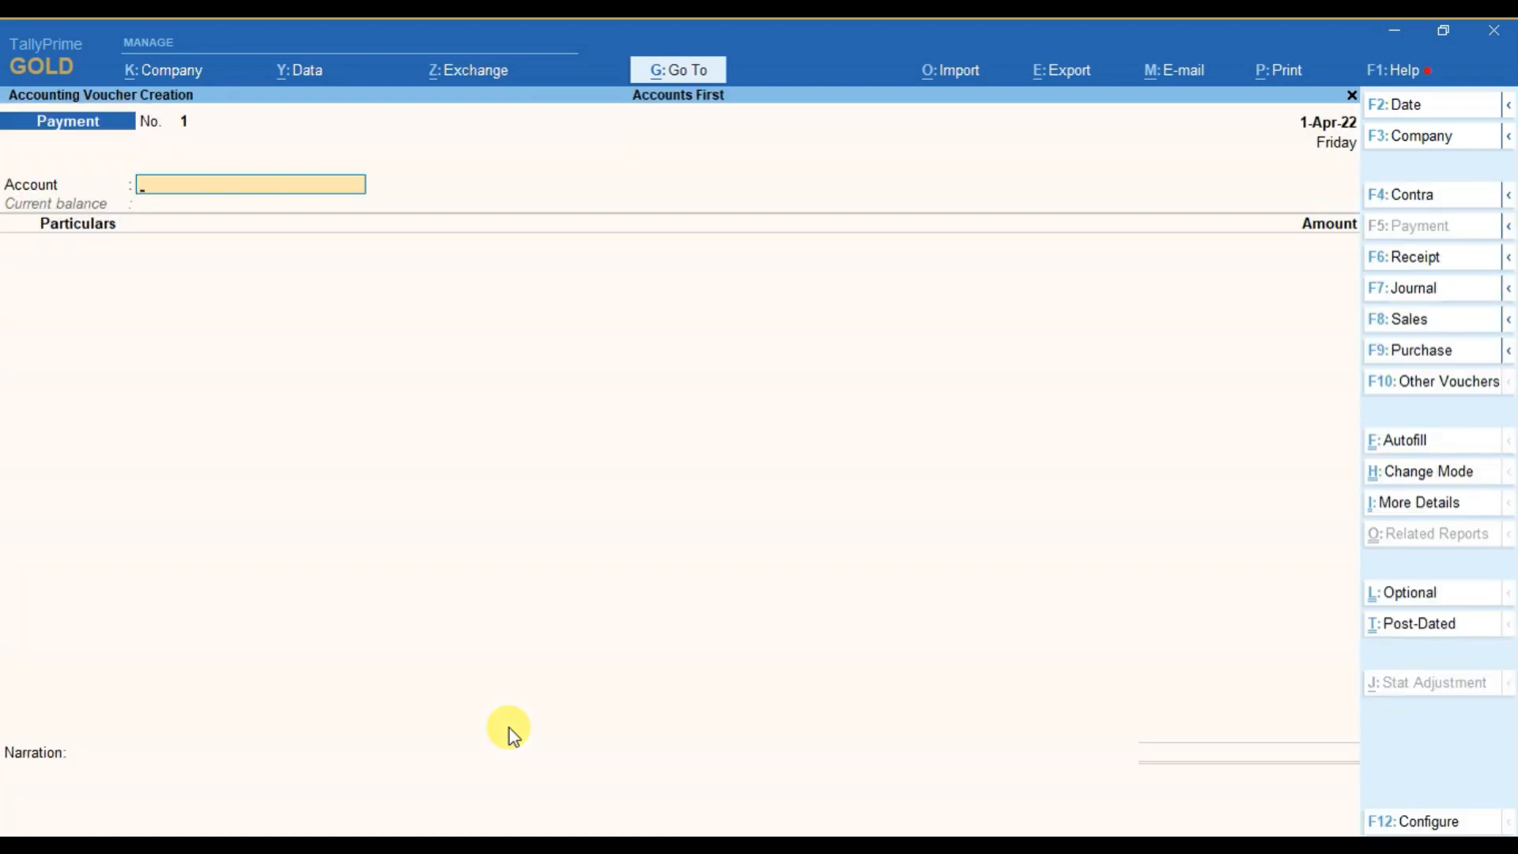
{"action": "mouse_move", "coordinate": [1405, 319]}
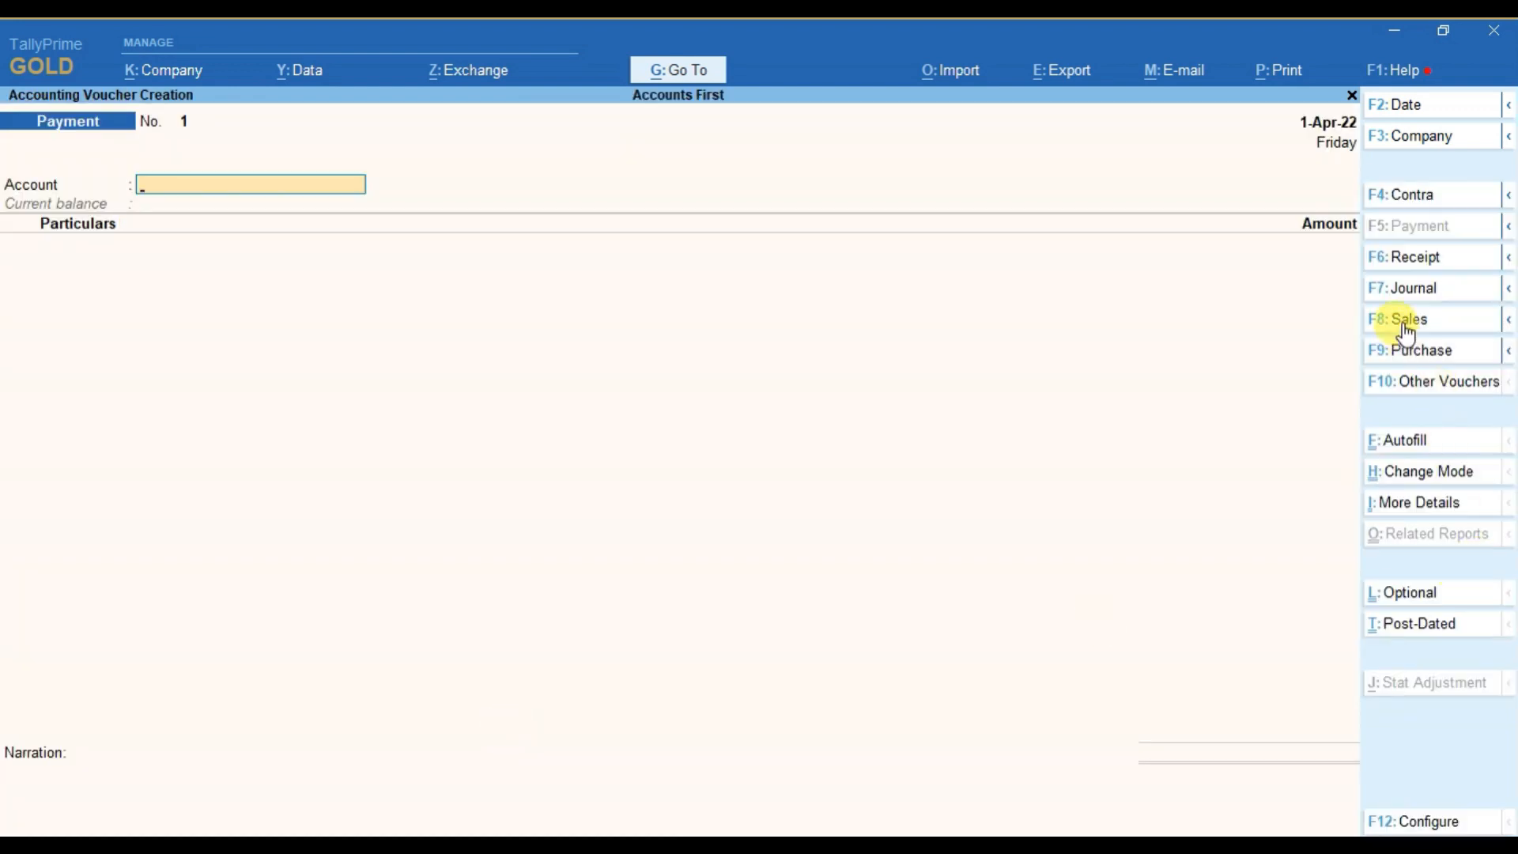
Switch the current payment voucher to a Sales voucher with F8.
{"action": "left_click", "coordinate": [1394, 319]}
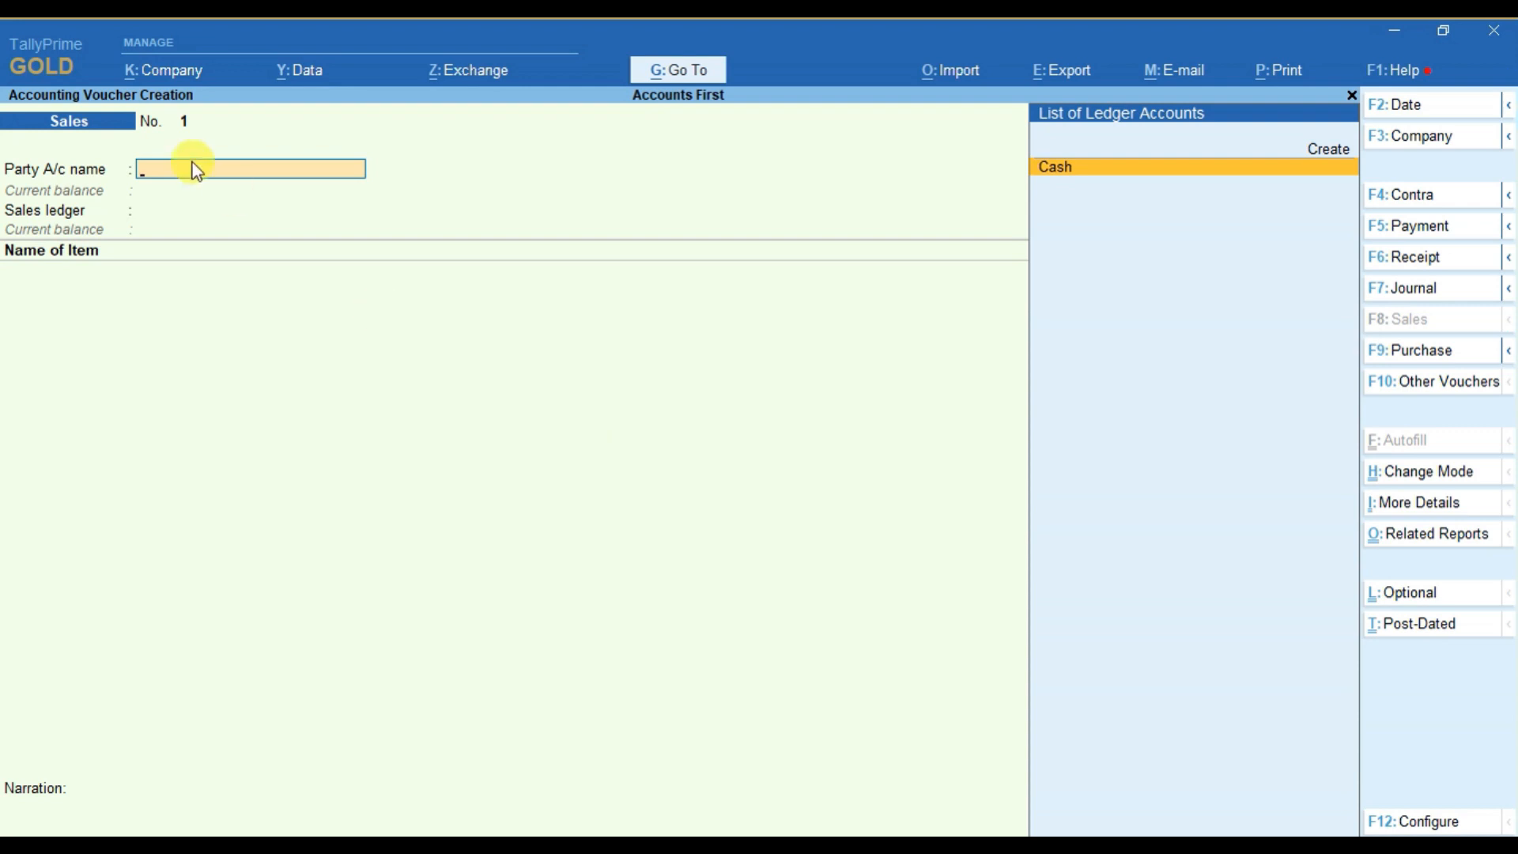
{"action": "mouse_move", "coordinate": [134, 136]}
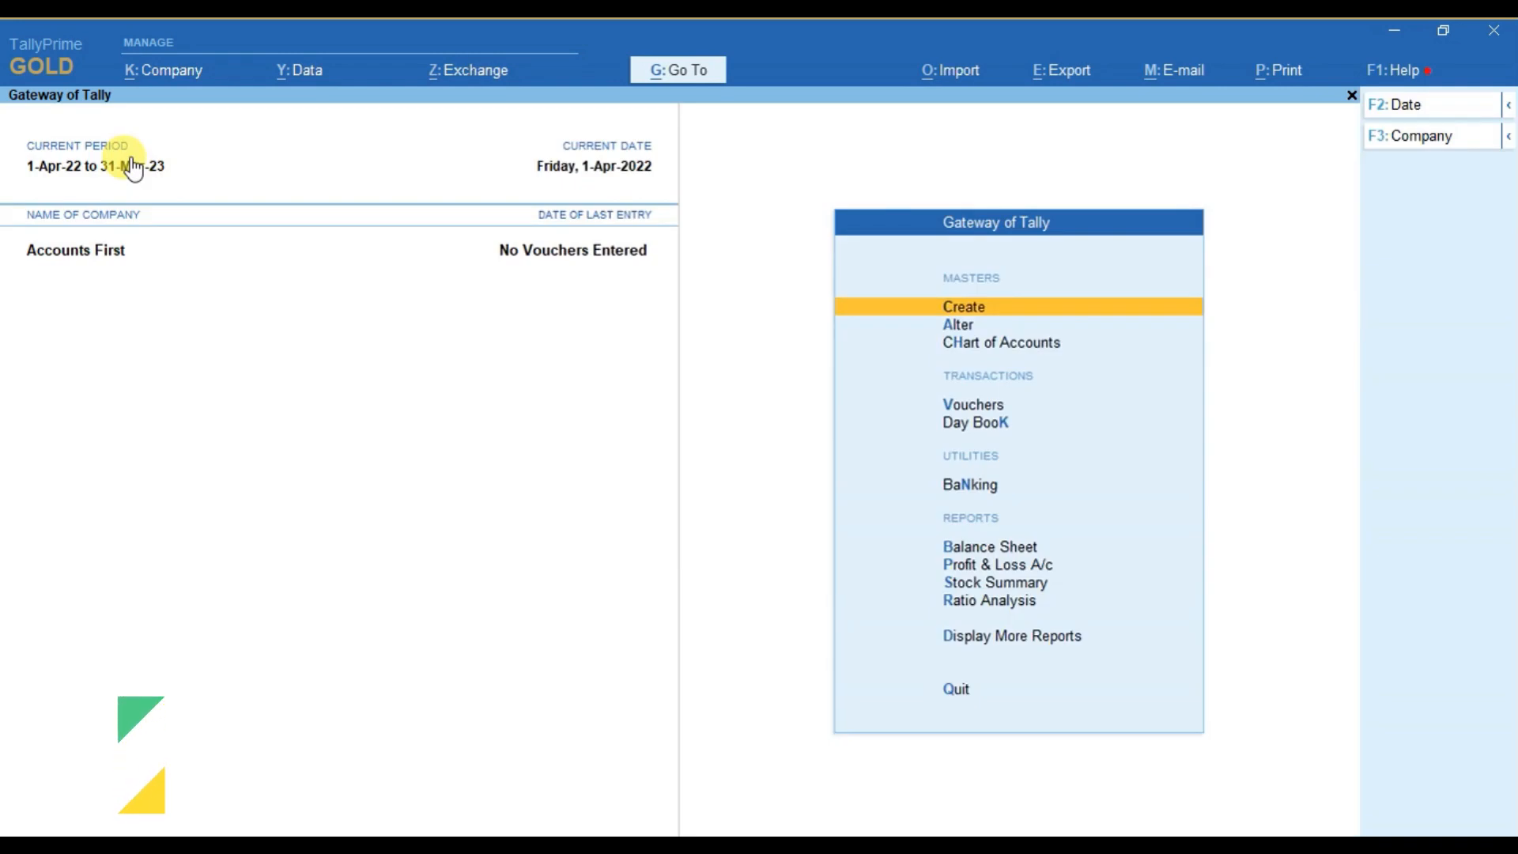
Choose Create from Gateway of Tally, then Voucher Type under Accounting Masters.
{"action": "left_click", "coordinate": [963, 306]}
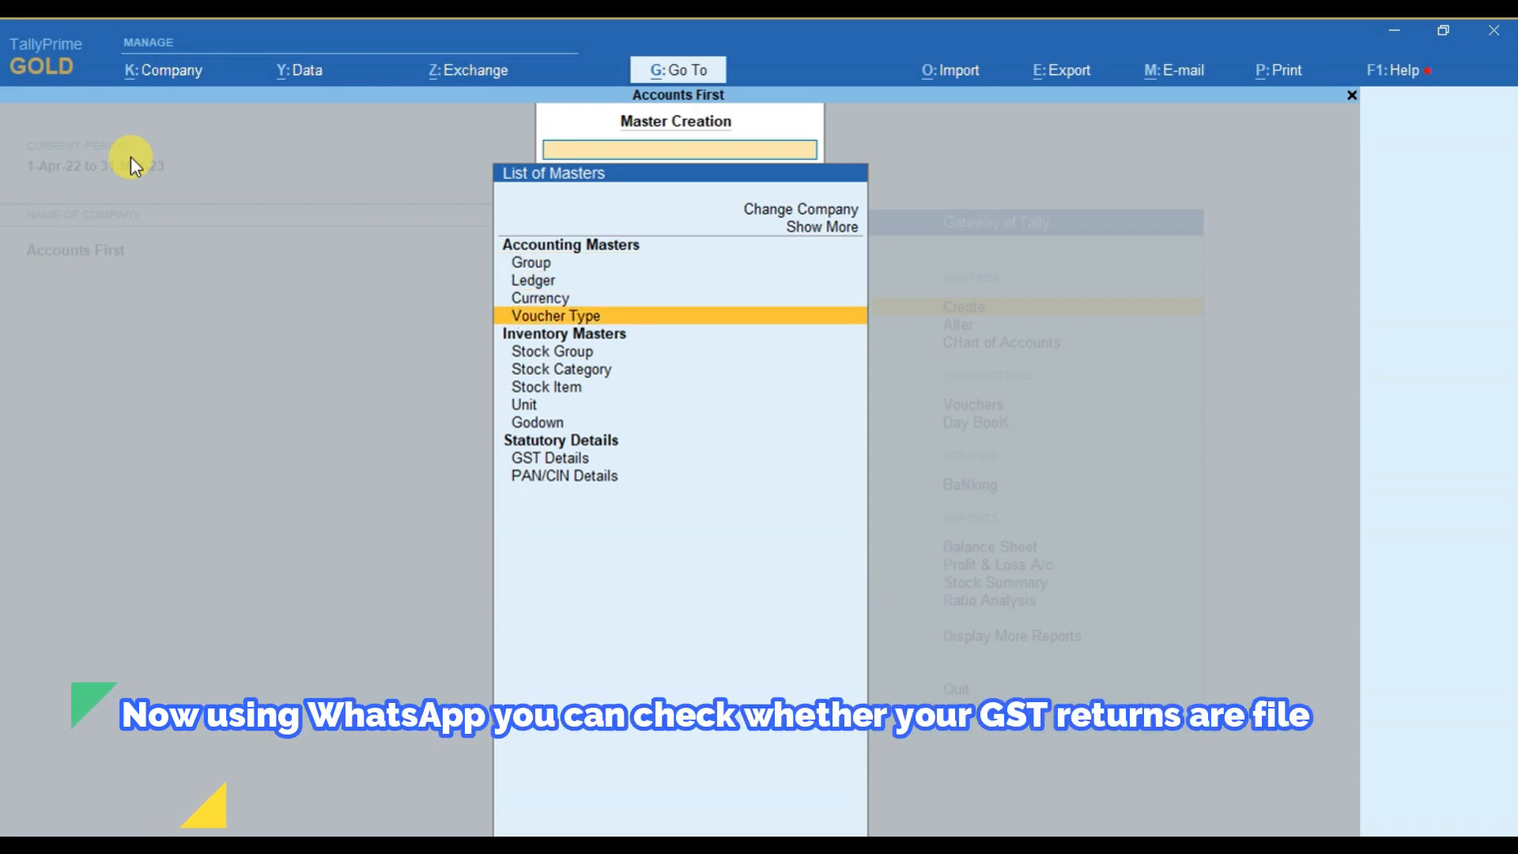
{"action": "left_click", "coordinate": [555, 316]}
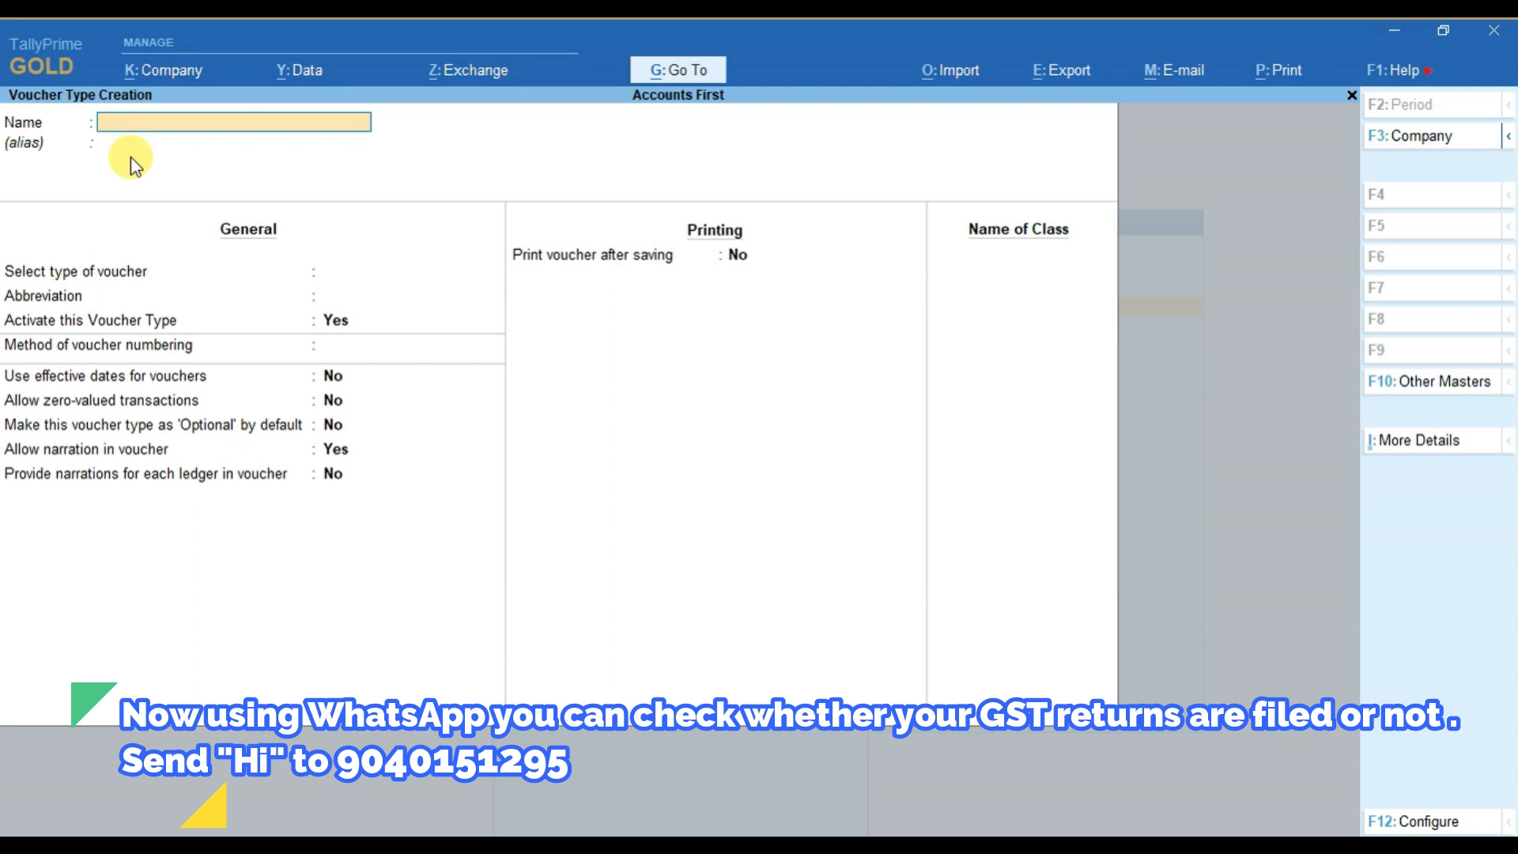
Create voucher type 'TAX INVOICE' of type Sales with a numbering method, and accept it.
{"action": "type", "text": "TAX"}
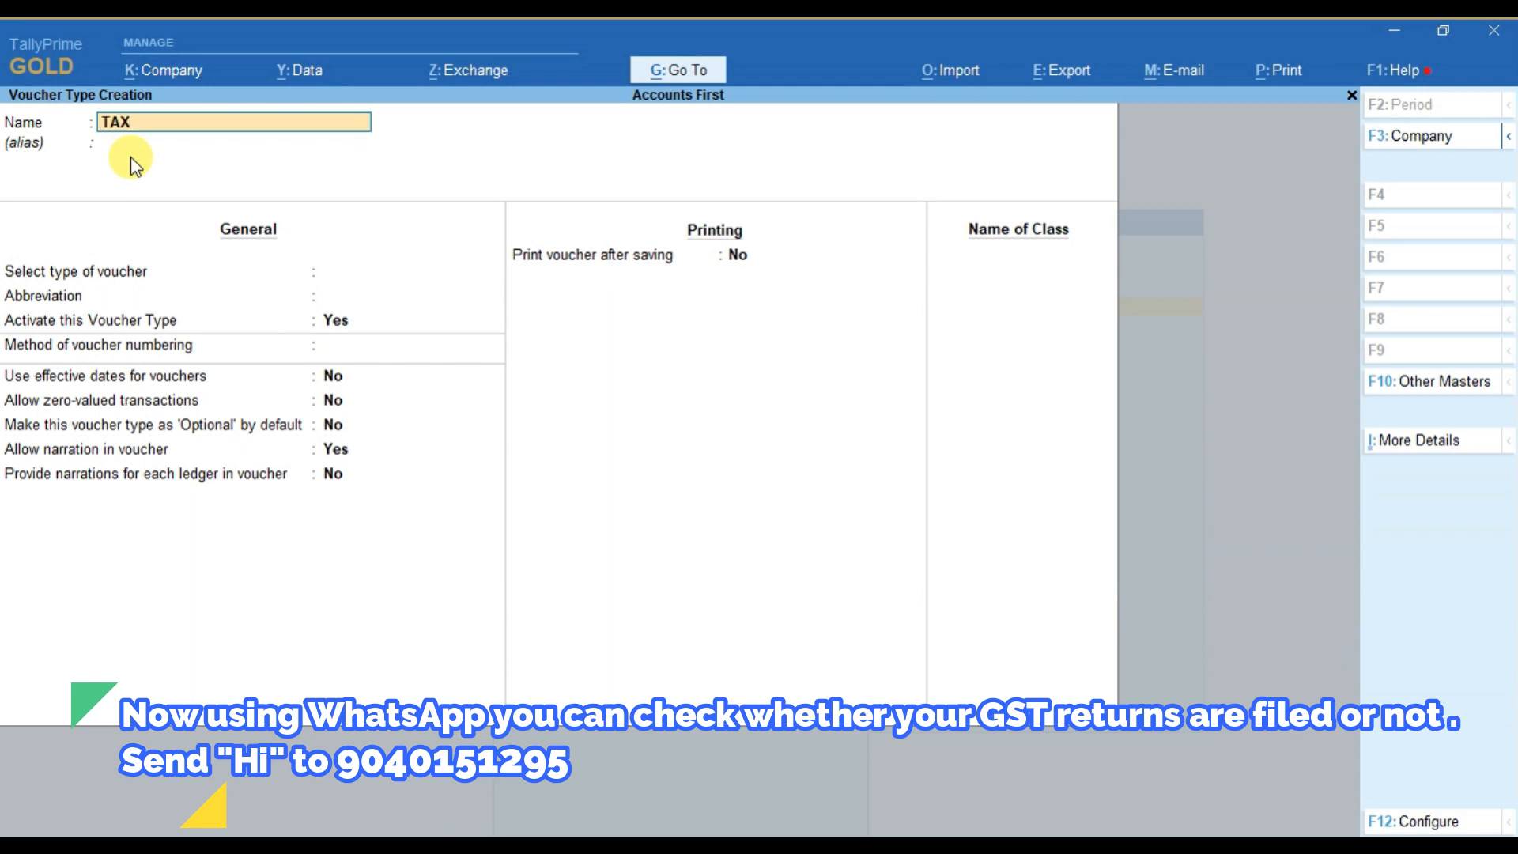
{"action": "type", "text": "INVOICE"}
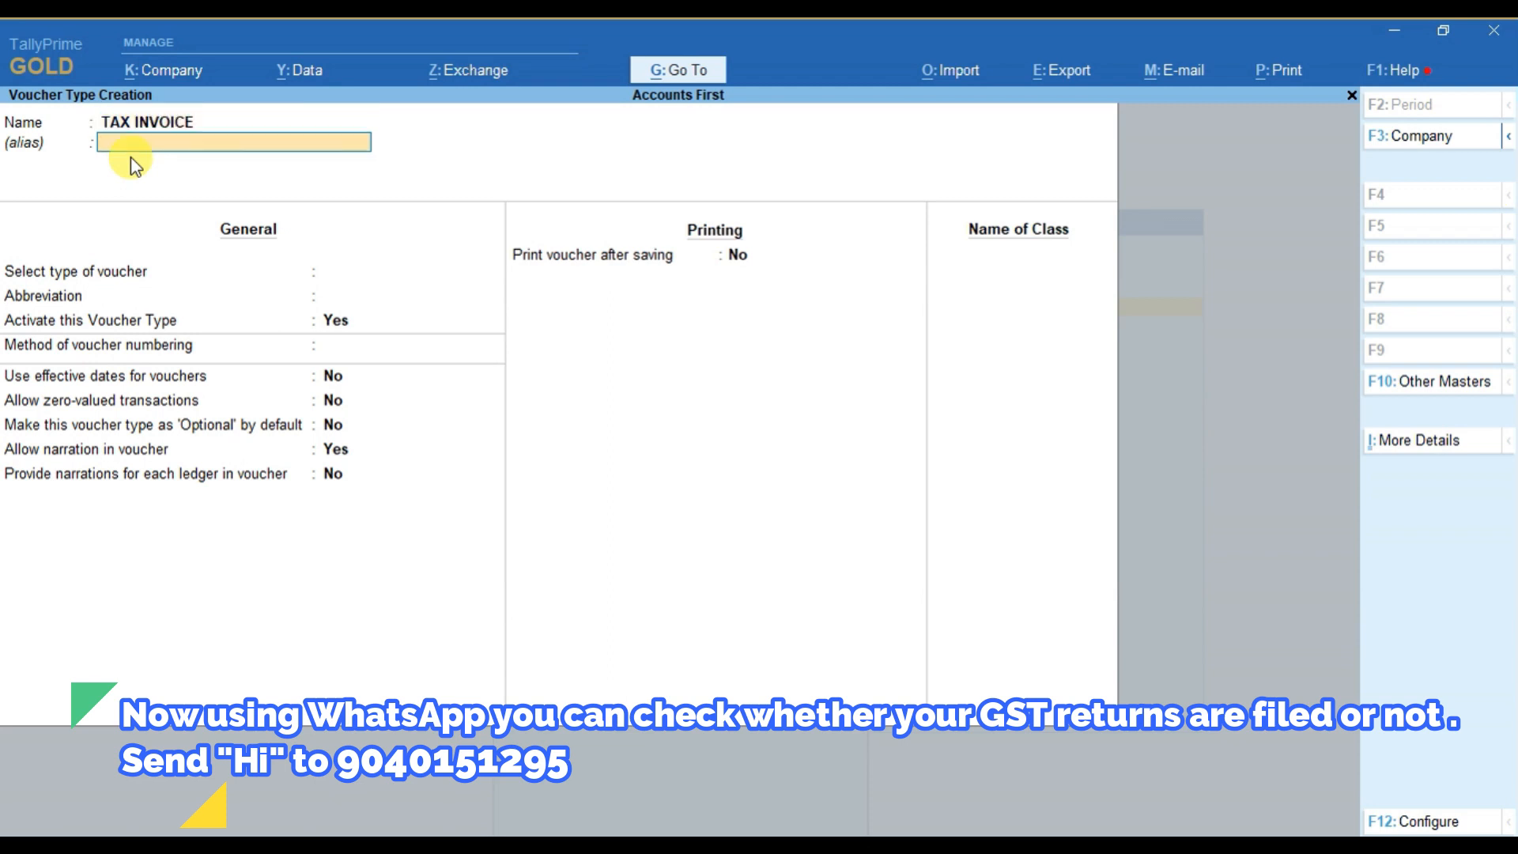
{"action": "left_click", "coordinate": [407, 271]}
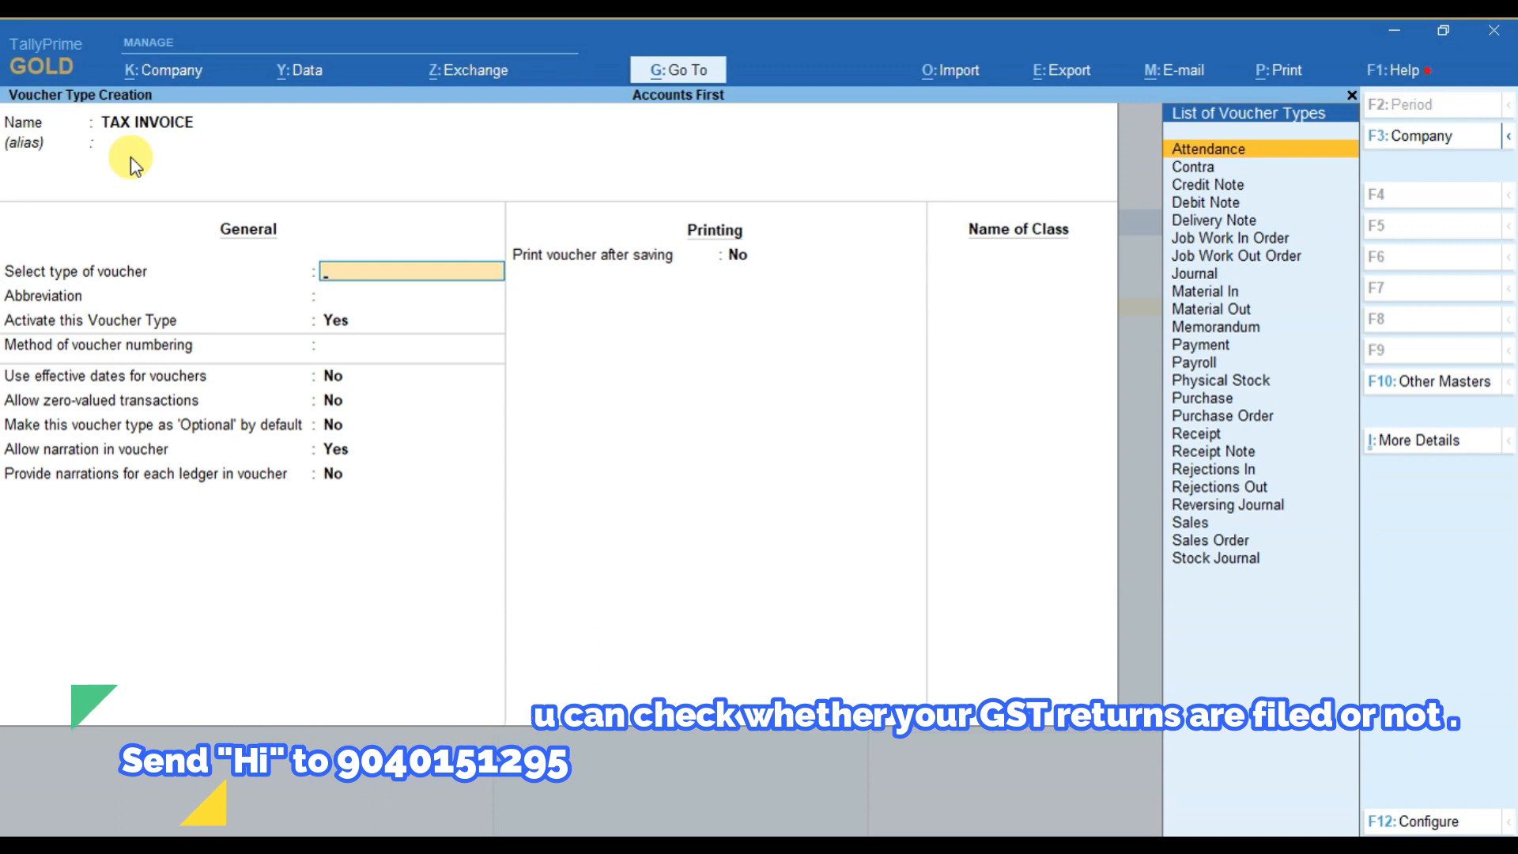
{"action": "type", "text": "SAL"}
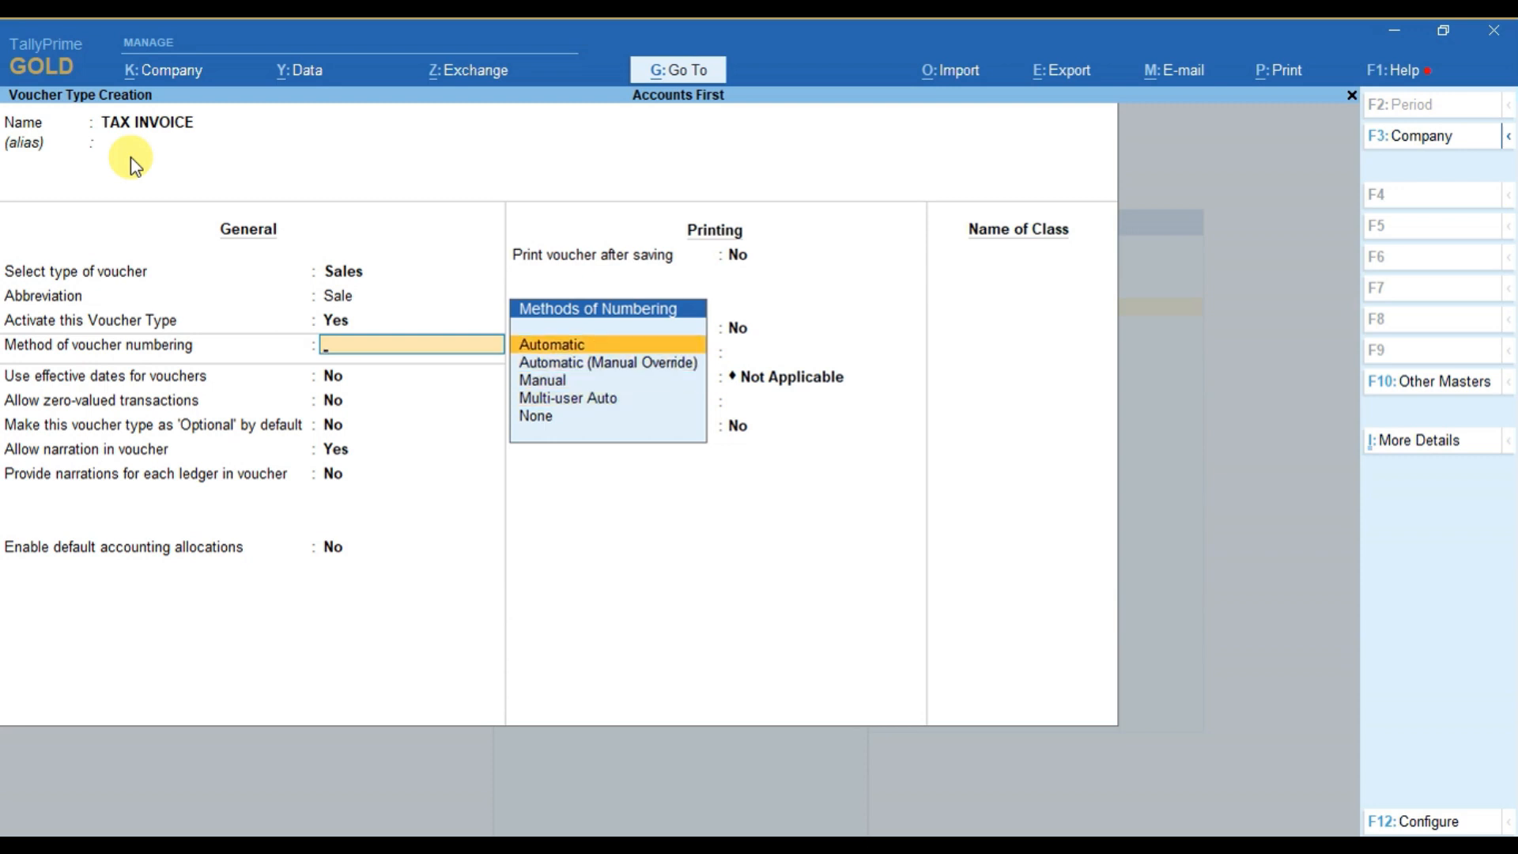
{"action": "left_click", "coordinate": [552, 343]}
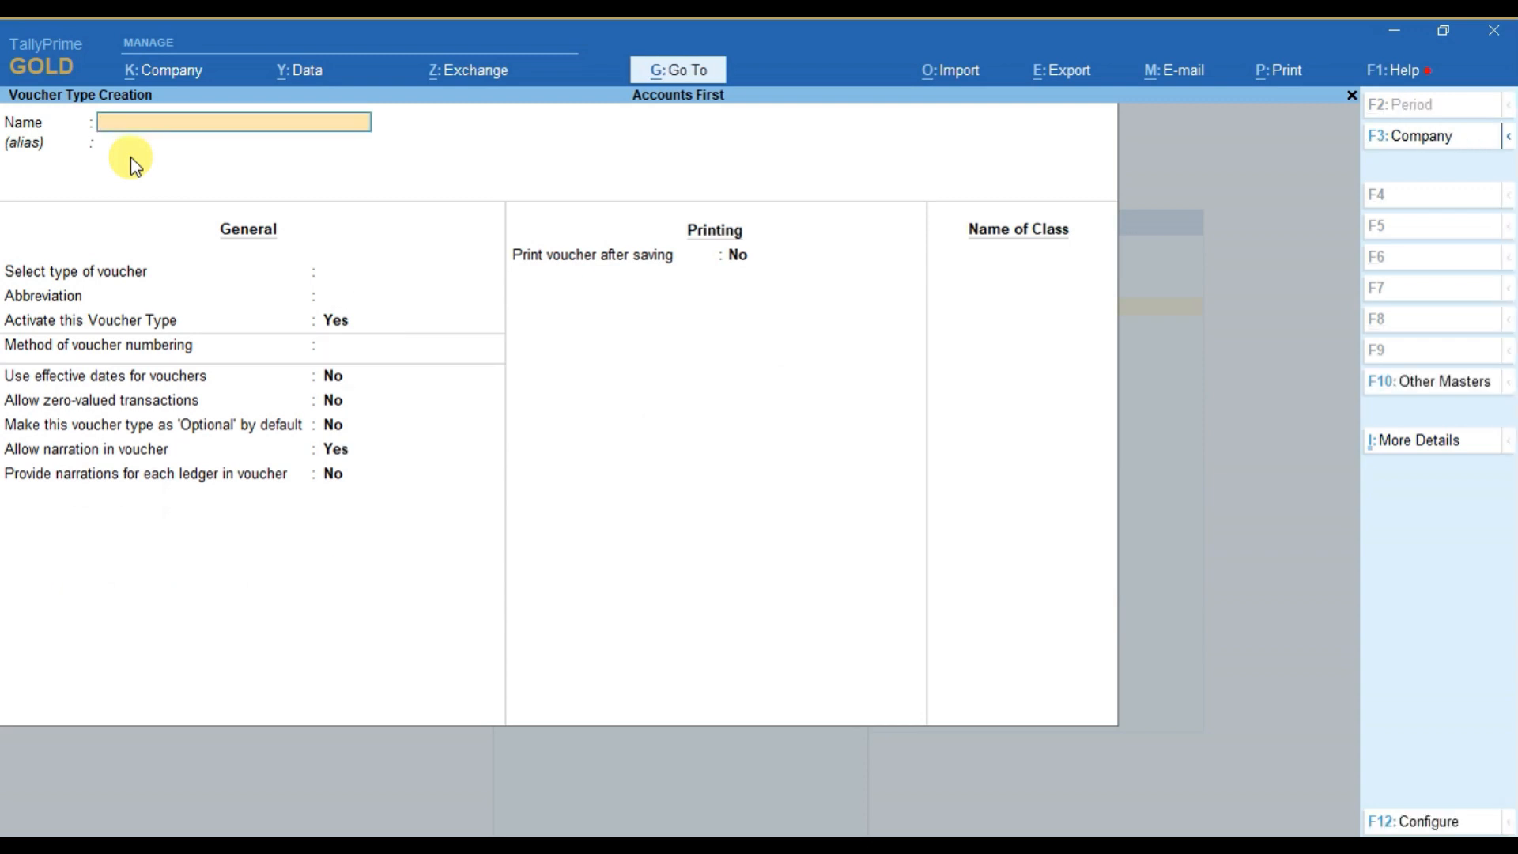
Return to Gateway, open Vouchers, and bring up the Sales voucher type list via F8.
{"action": "key", "text": "Escape"}
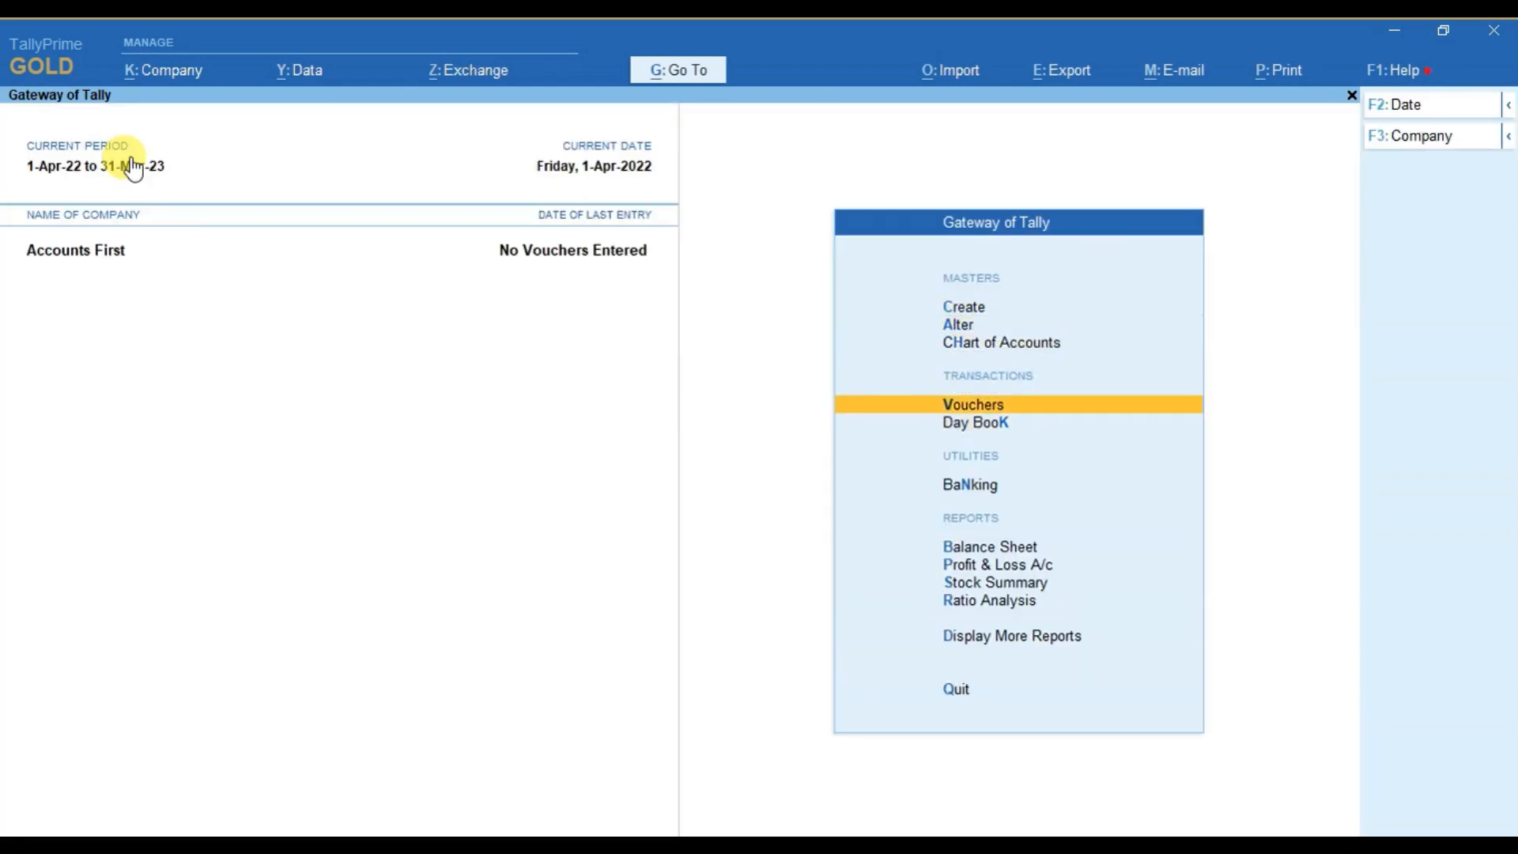
{"action": "left_click", "coordinate": [972, 404]}
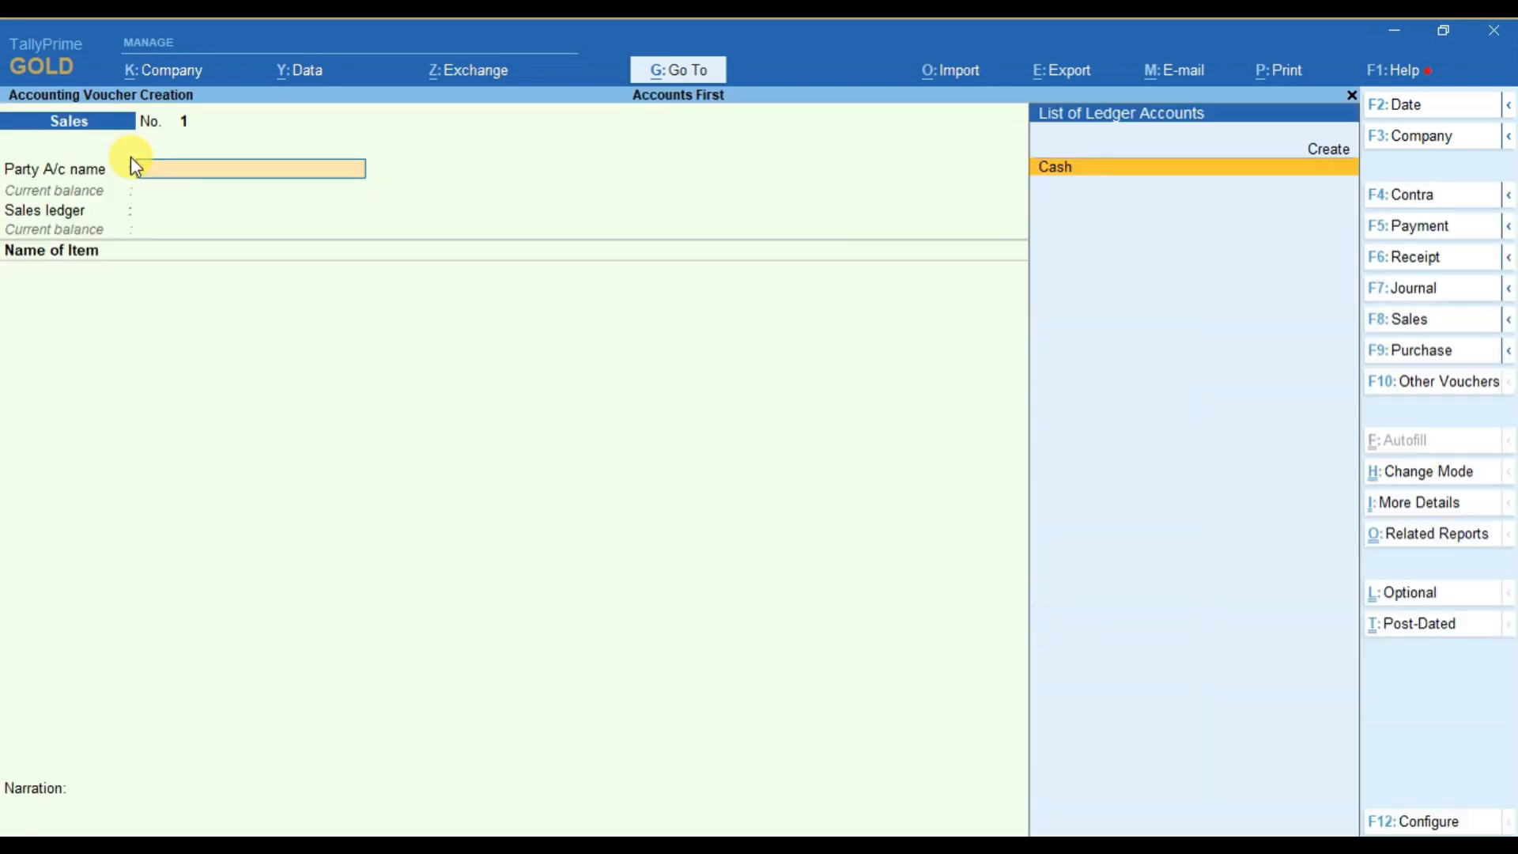
{"action": "mouse_move", "coordinate": [1414, 319]}
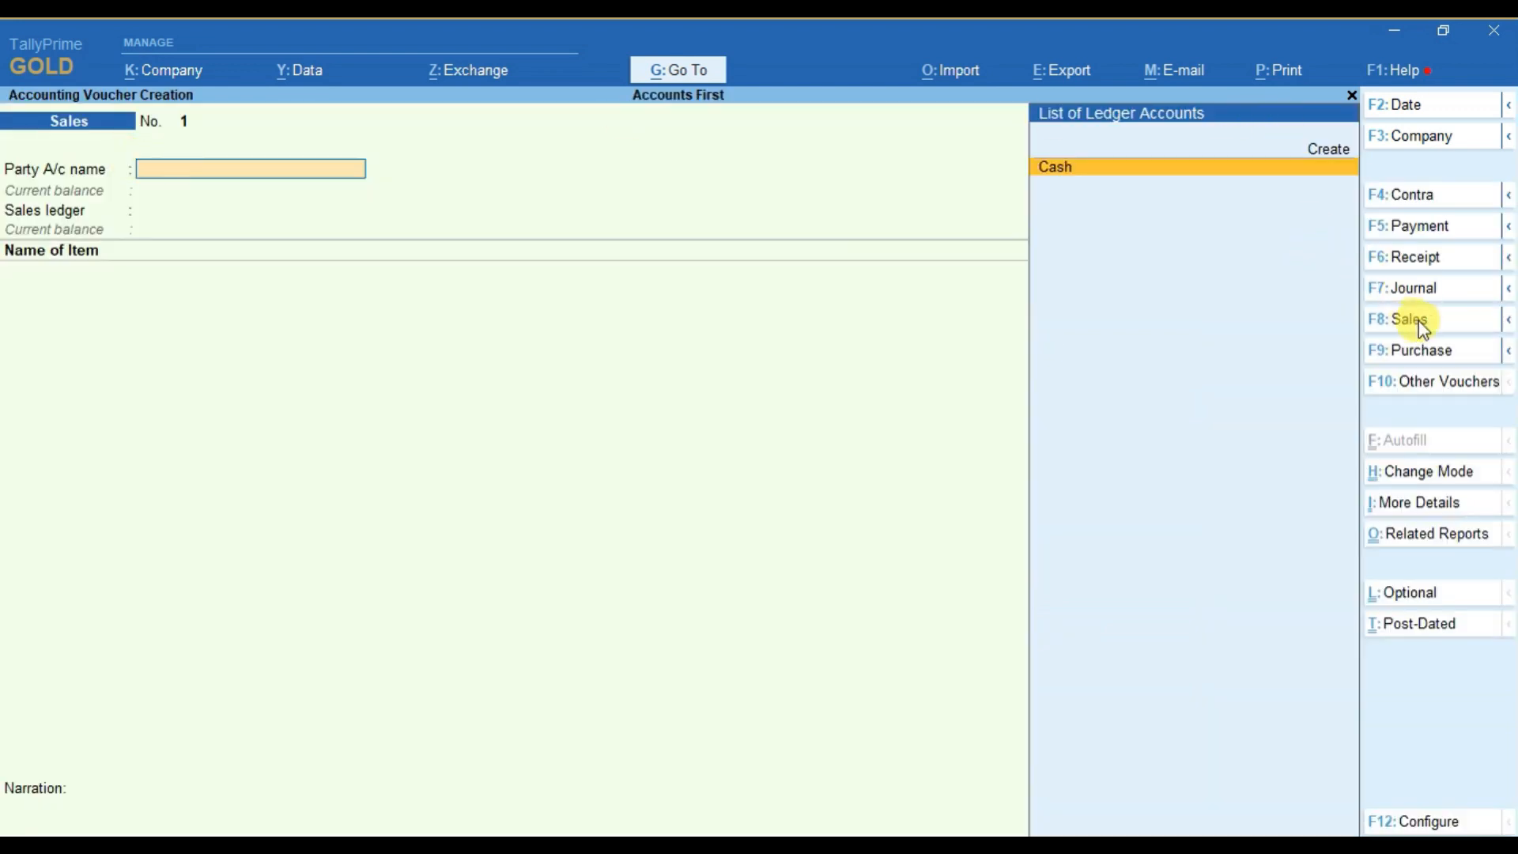
{"action": "left_click", "coordinate": [1409, 318]}
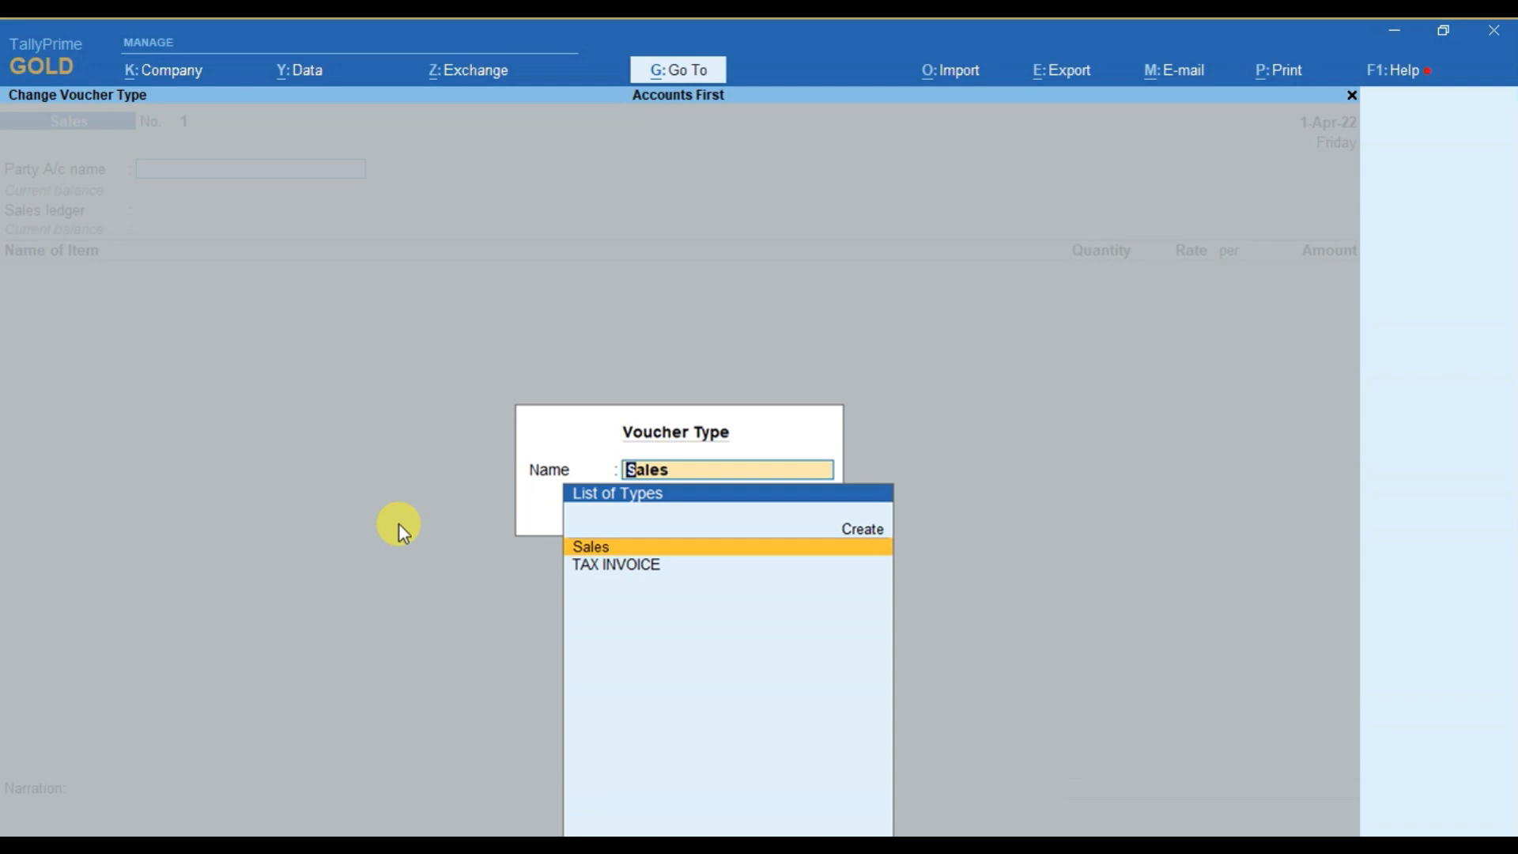
Pick TAX INVOICE from the List of Types for the sales voucher.
{"action": "left_click", "coordinate": [616, 564]}
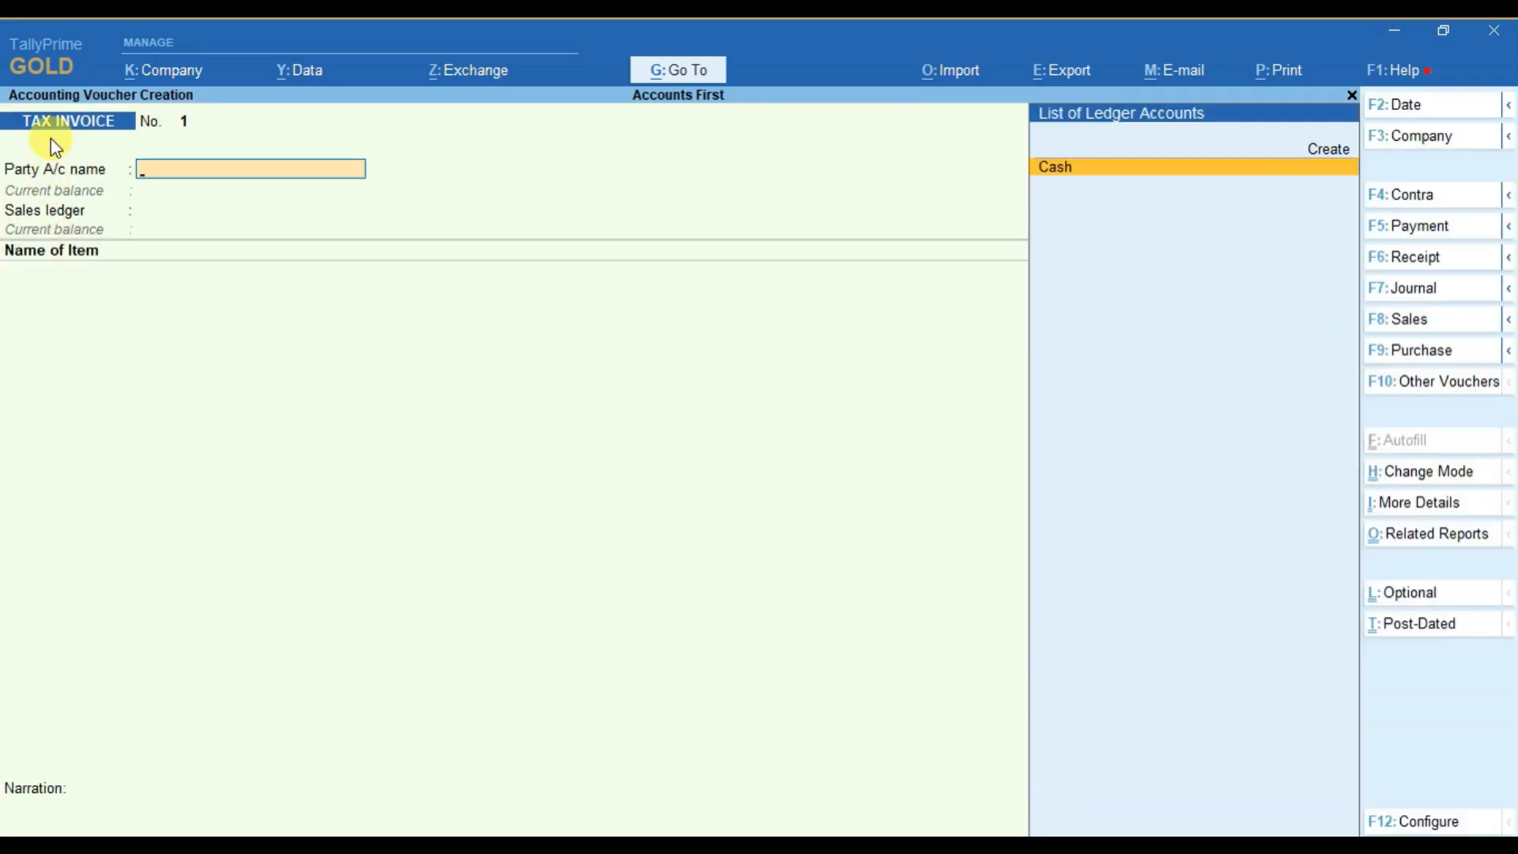
{"action": "mouse_move", "coordinate": [116, 143]}
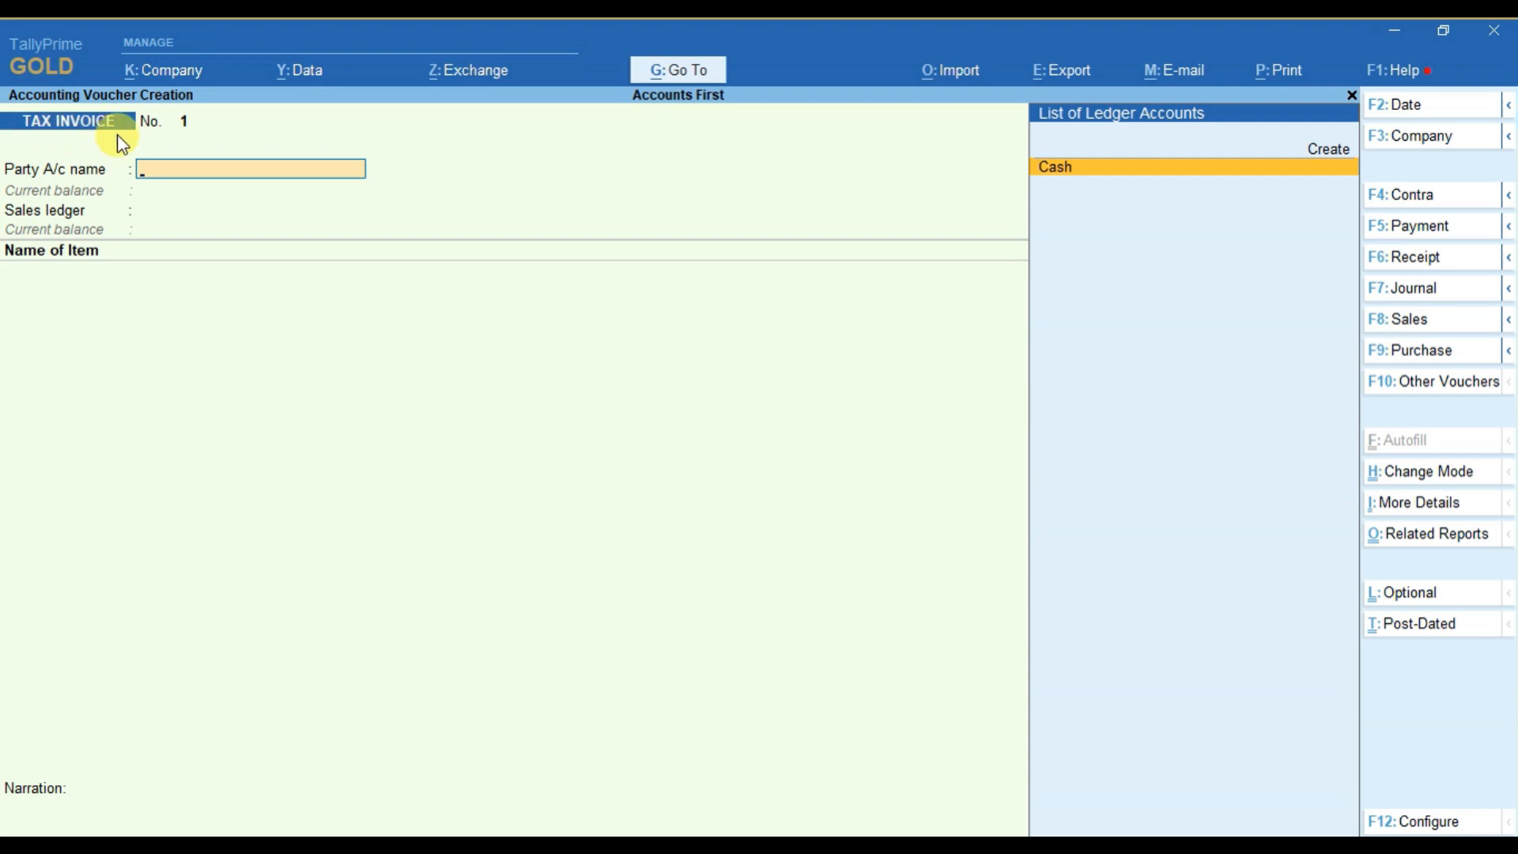